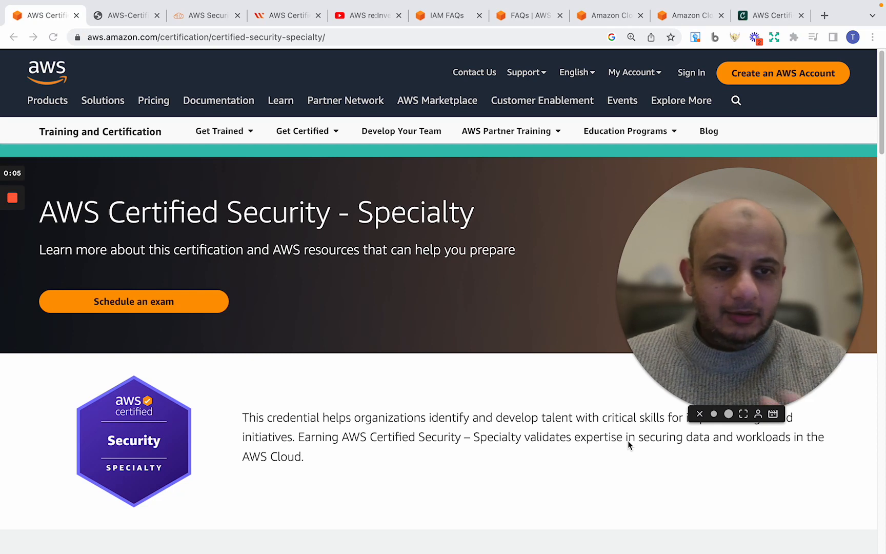
pyautogui.moveTo(627, 447)
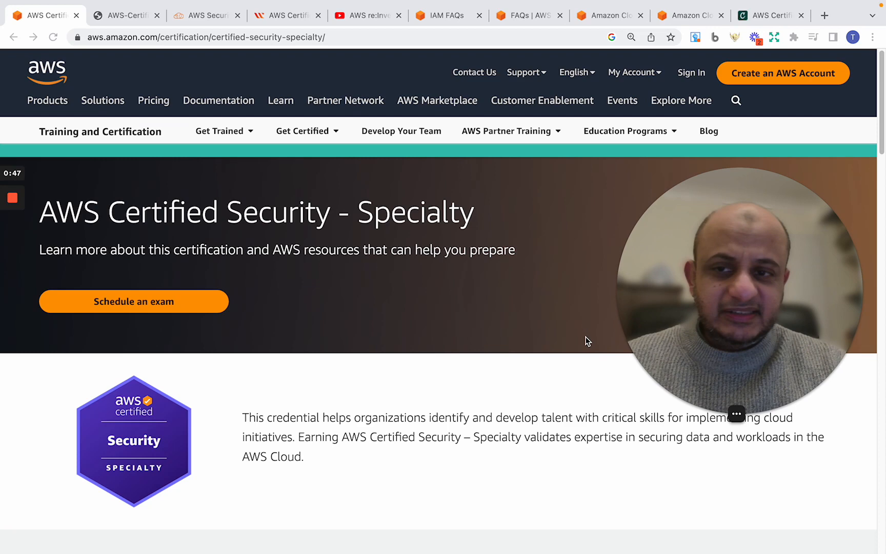
# Scroll to 'Who should take this exam?' and highlight the security-services working-knowledge bullet.
pyautogui.scroll(-3)
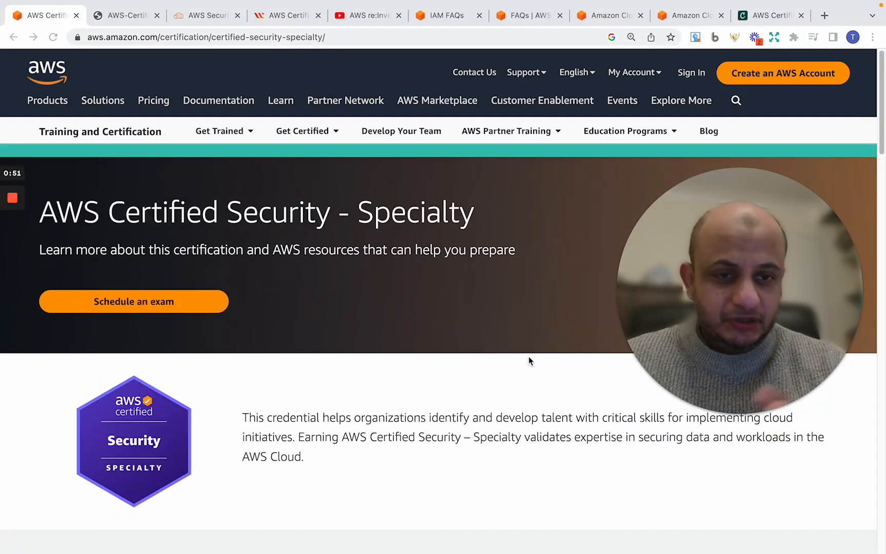
pyautogui.scroll(-3)
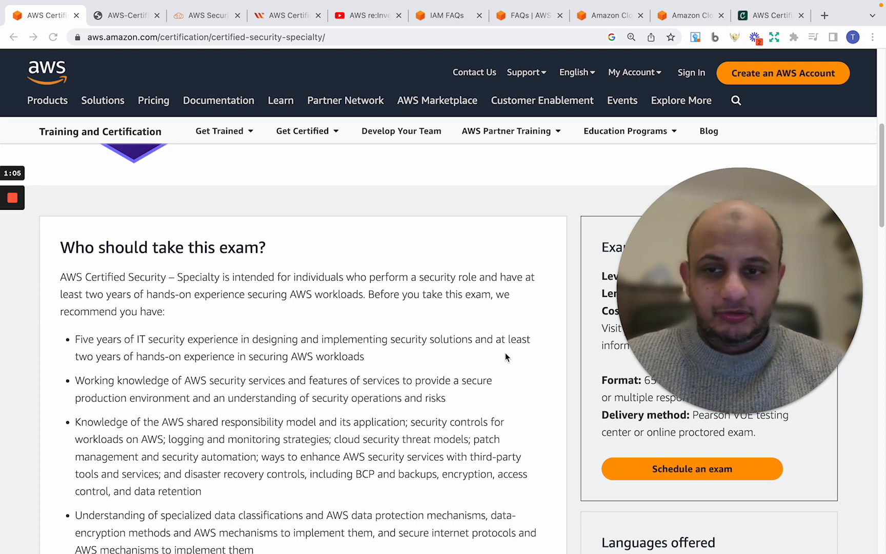
pyautogui.moveTo(75, 339); pyautogui.dragTo(365, 355)
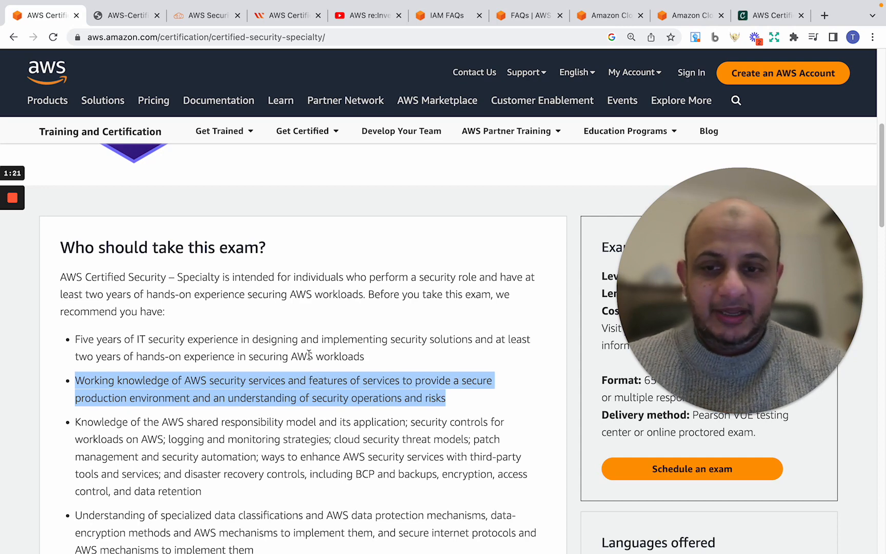
pyautogui.scroll(-3)
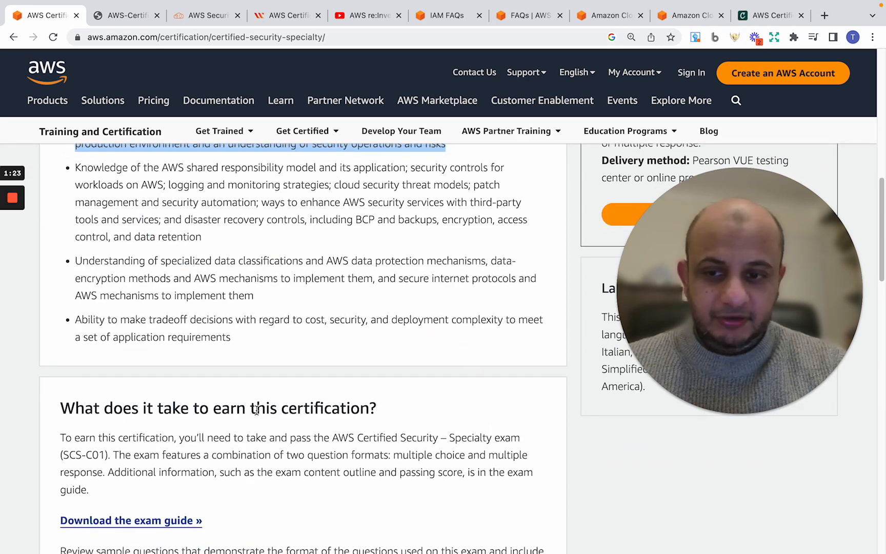
pyautogui.scroll(3)
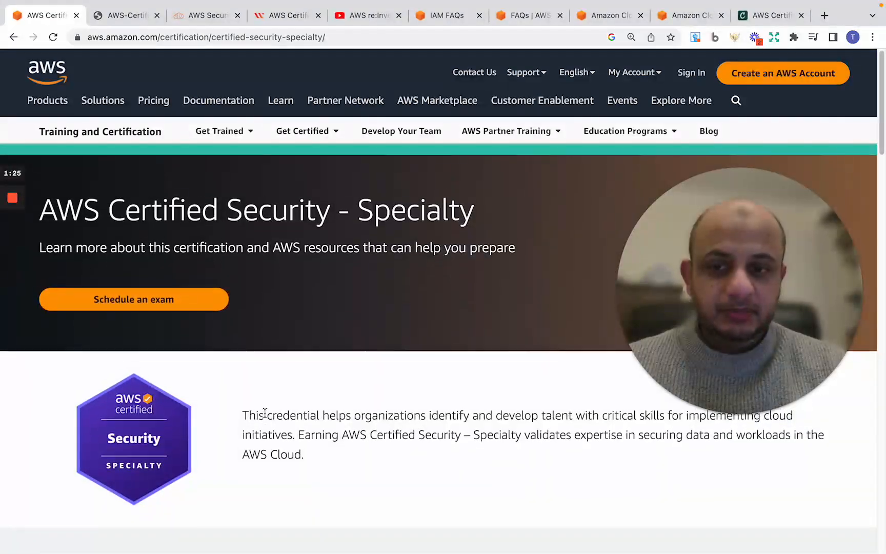
pyautogui.scroll(-3)
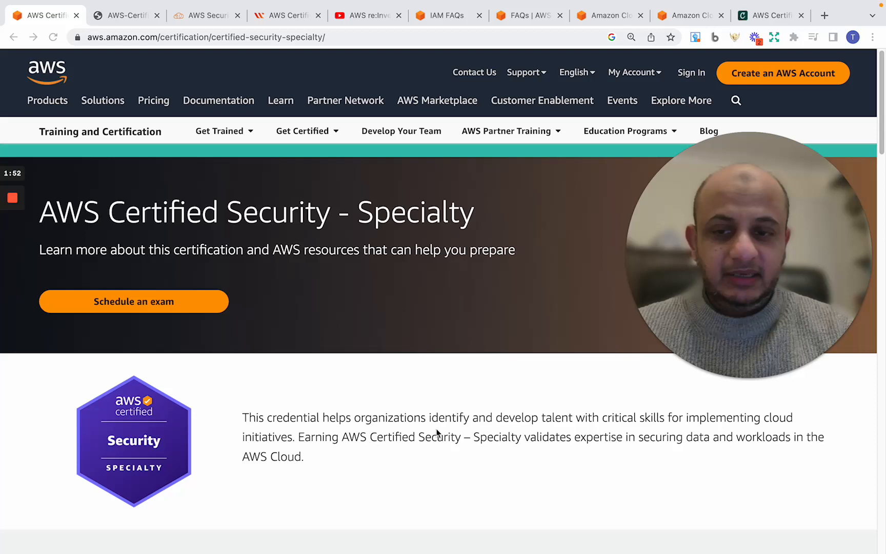
pyautogui.scroll(-3)
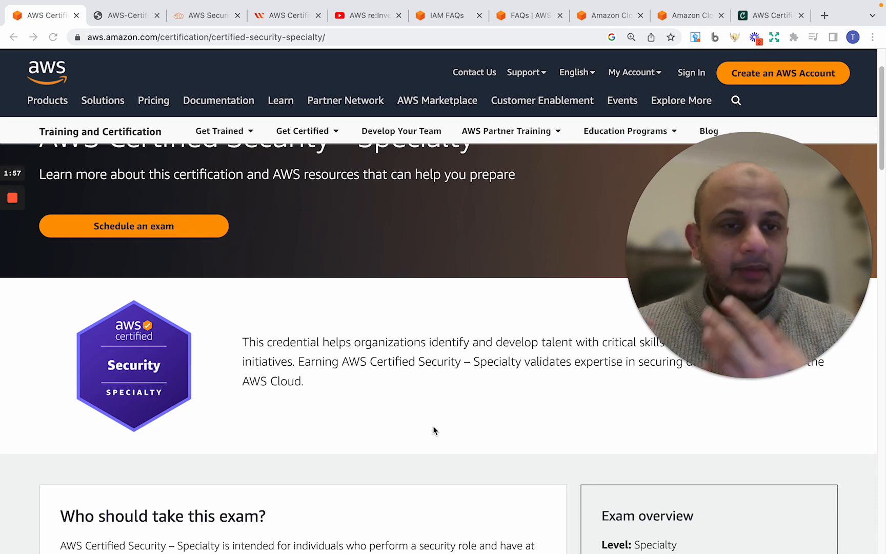
pyautogui.scroll(-3)
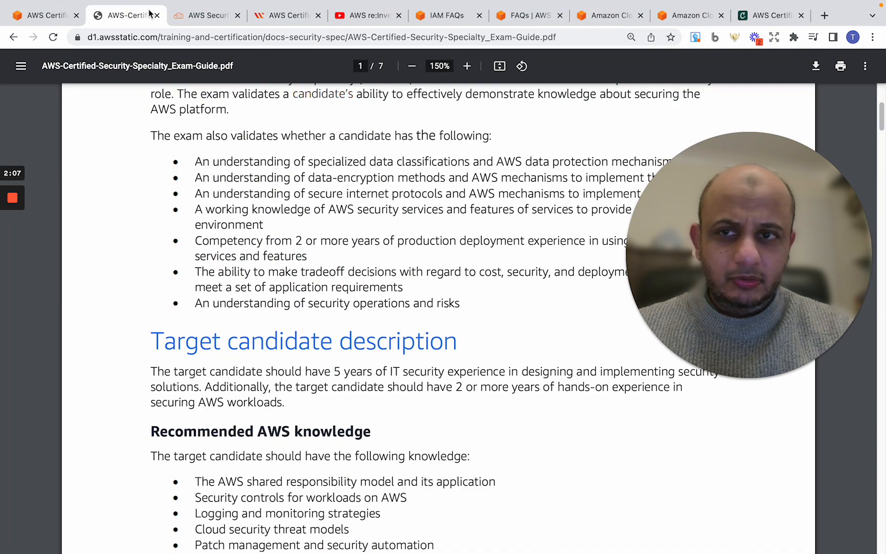
# Scroll through the exam guide PDF's domain weightings table and content outline.
pyautogui.click(44, 15)
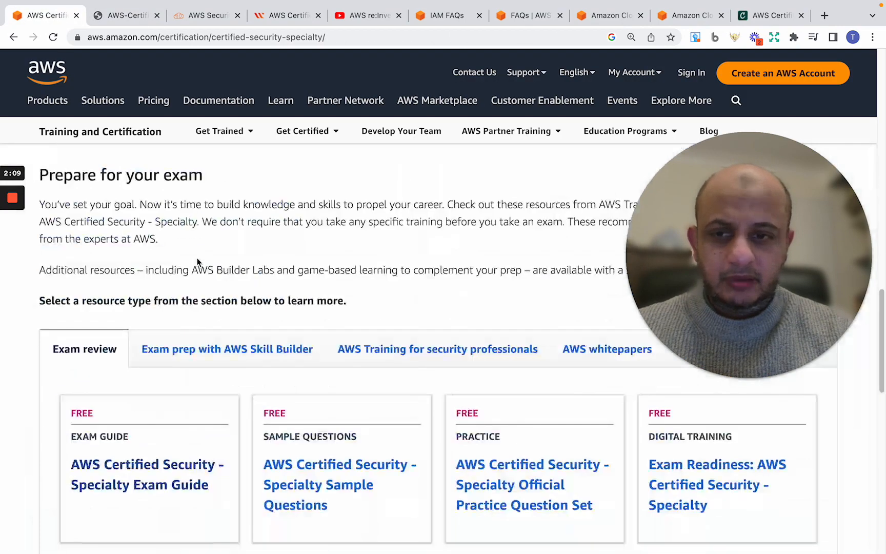
pyautogui.scroll(3)
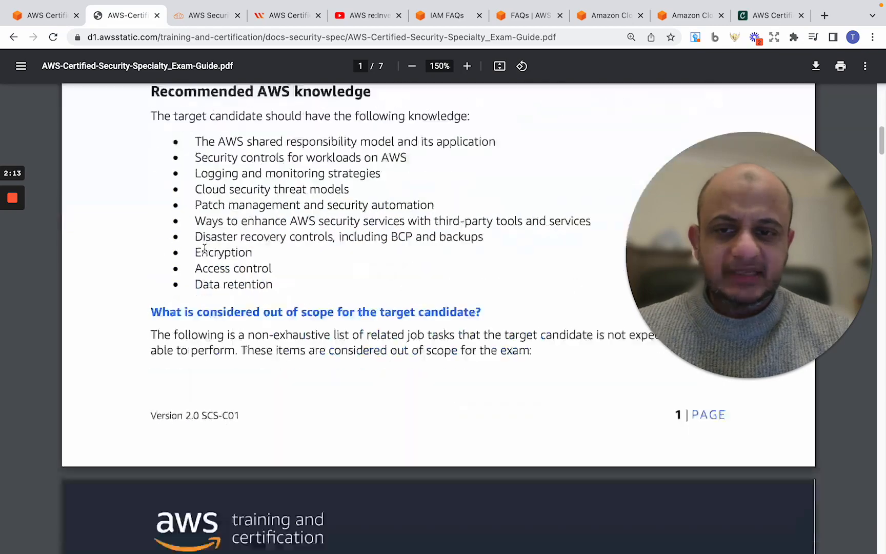
pyautogui.scroll(-3)
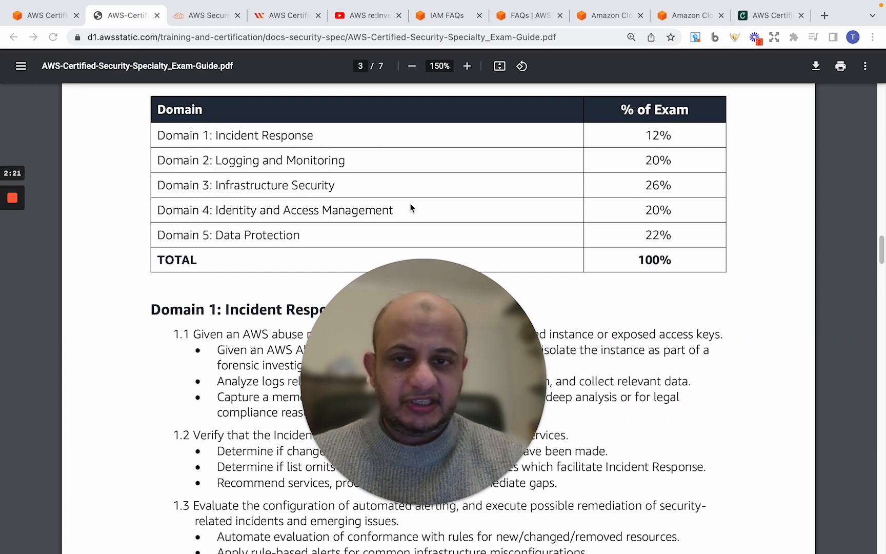
pyautogui.moveTo(647, 202)
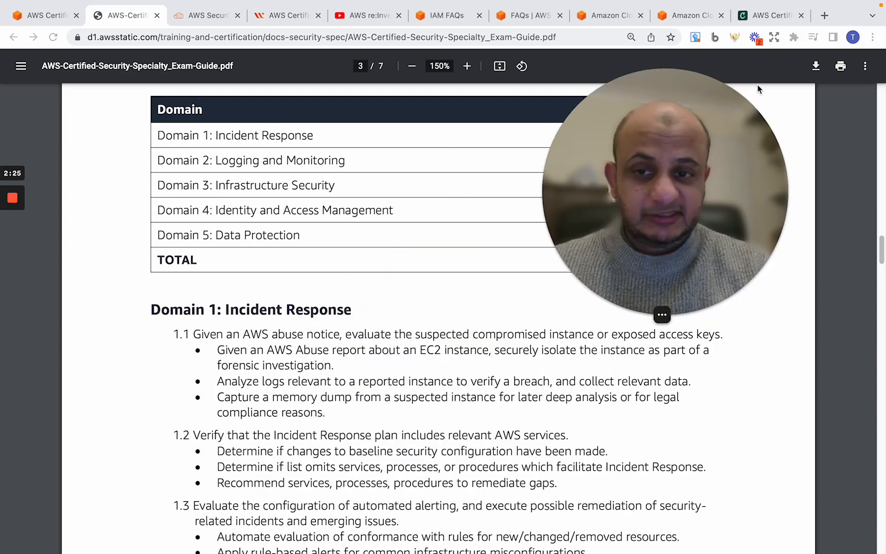
pyautogui.scroll(-3)
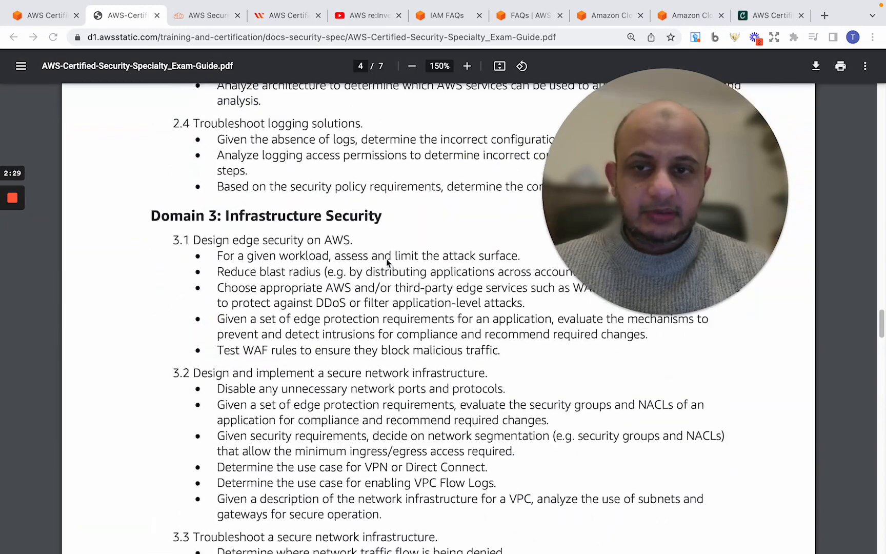
pyautogui.scroll(-3)
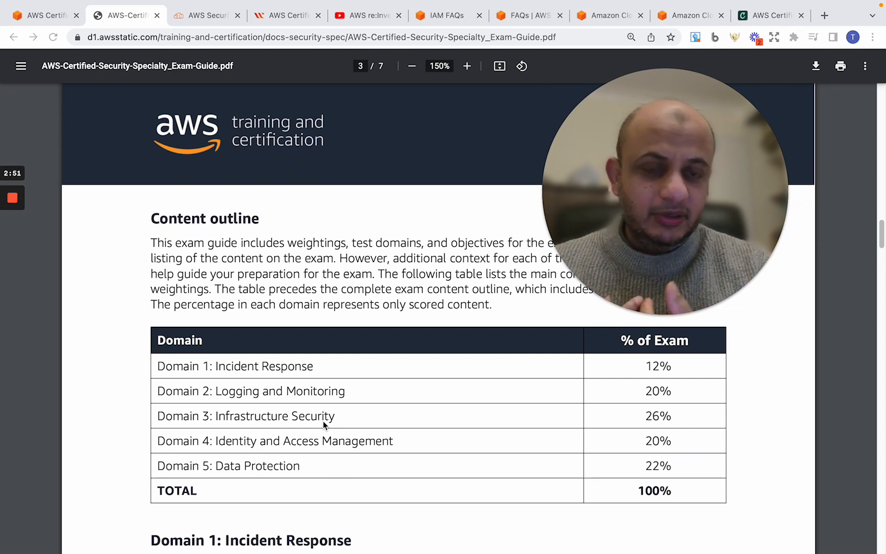
pyautogui.click(206, 15)
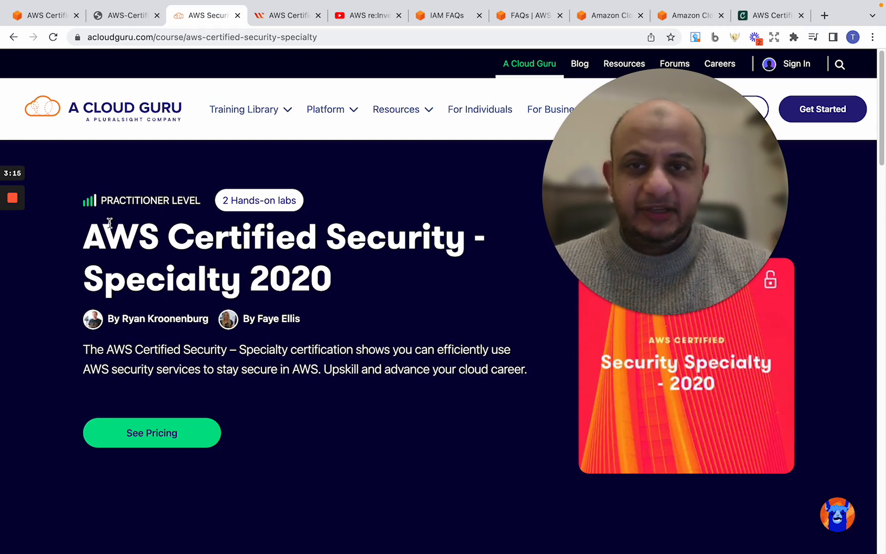
# Glance at the Whizlabs course tab, then return to the exam guide PDF.
pyautogui.click(284, 15)
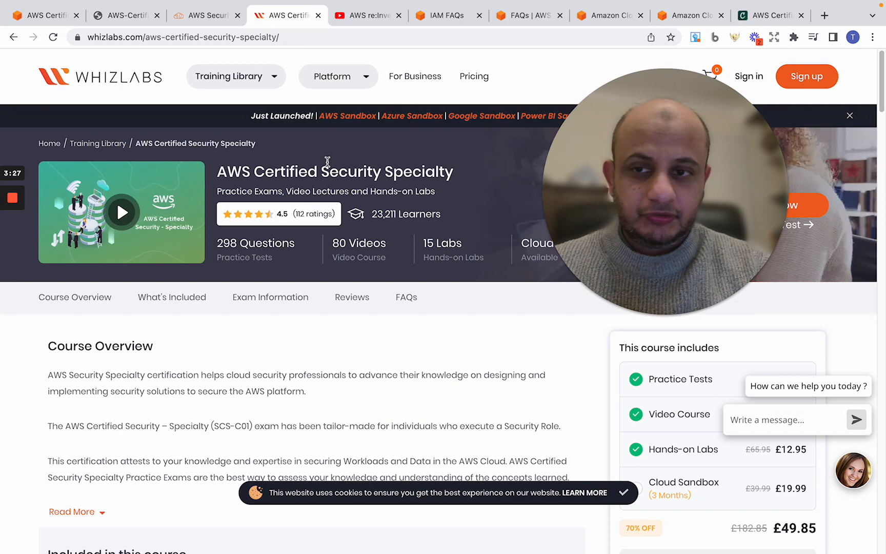
pyautogui.click(124, 15)
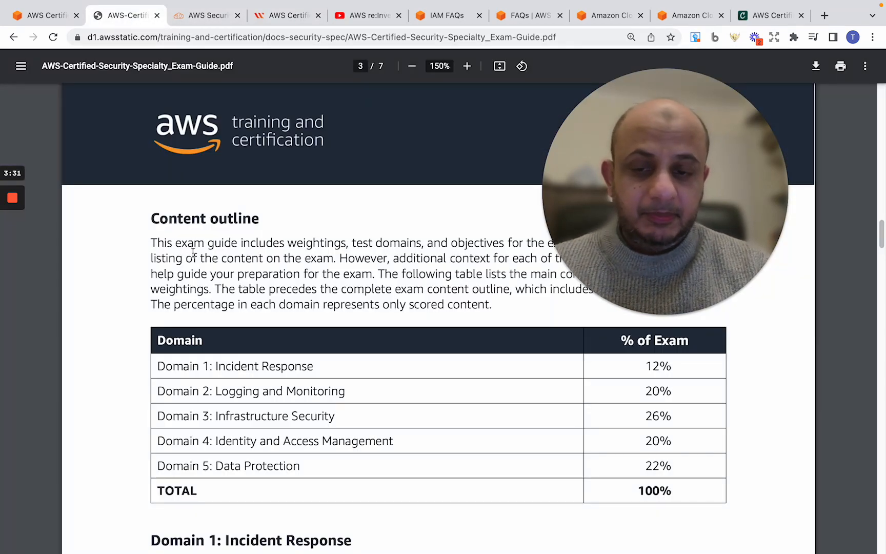
# Highlight the Domain 4 Identity and Access Management (20%) row, then switch to the re:Invent talk.
pyautogui.doubleClick(301, 441)
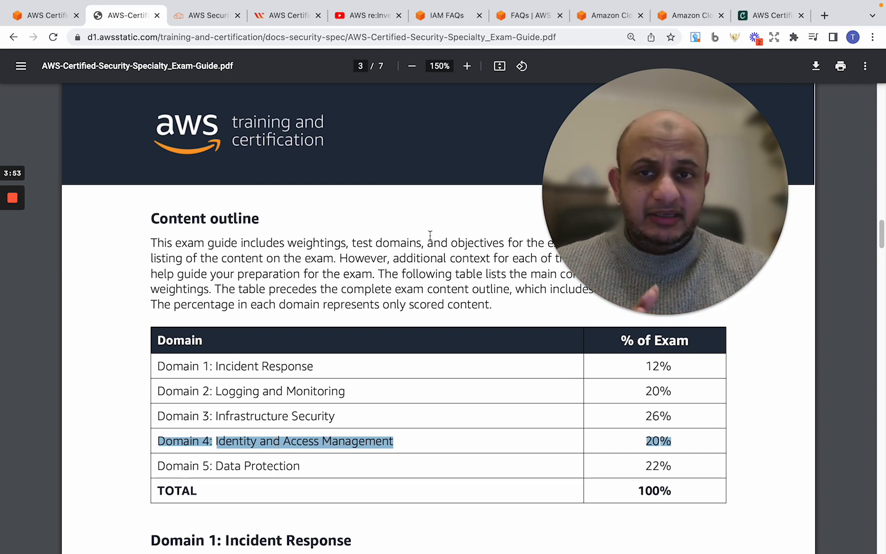
pyautogui.click(367, 15)
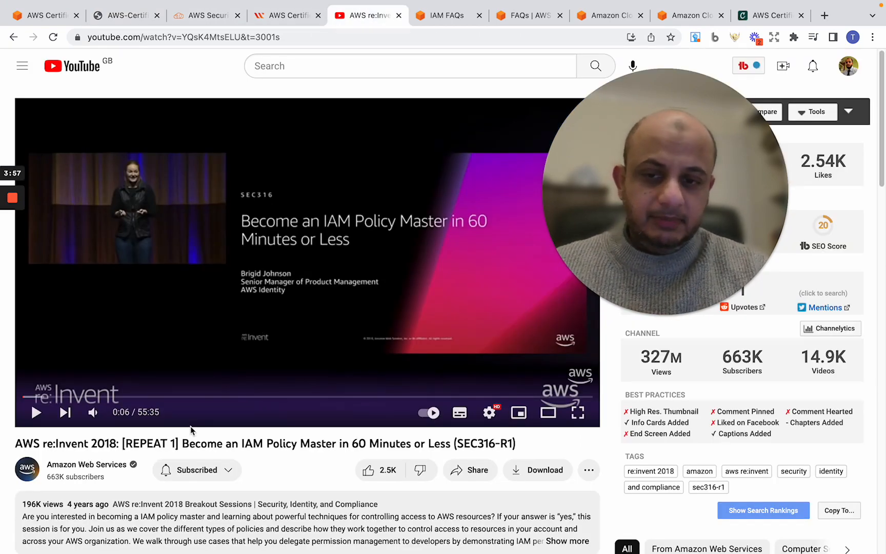
# Select the IAM Policy Master talk title, then switch to the IAM FAQs tab.
pyautogui.moveTo(182, 443); pyautogui.dragTo(410, 444)
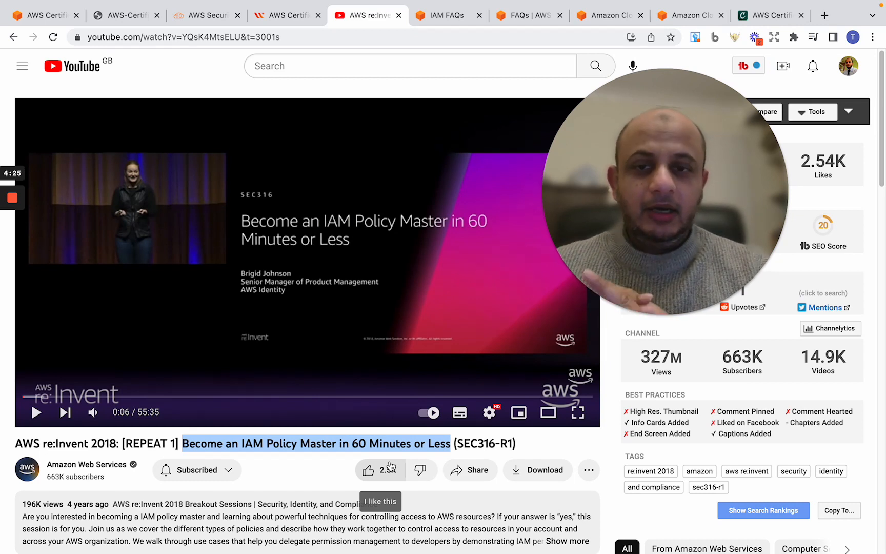
pyautogui.click(443, 15)
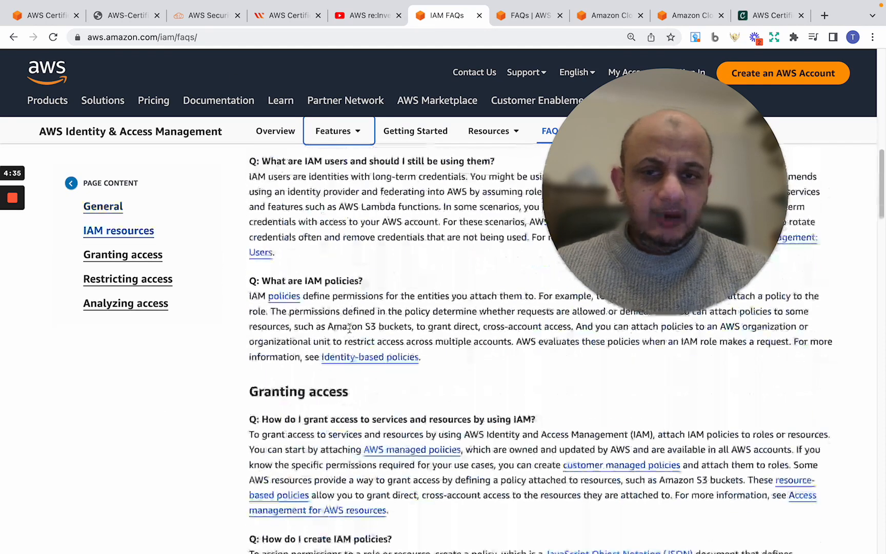
# Scroll the IAM and KMS FAQs, view CloudWatch FAQs, and return to the certification page.
pyautogui.scroll(-3)
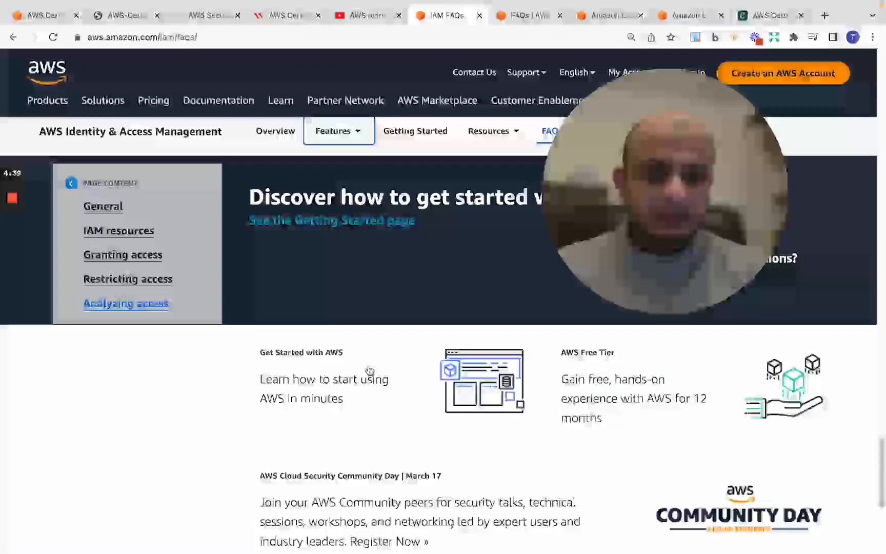
pyautogui.scroll(-3)
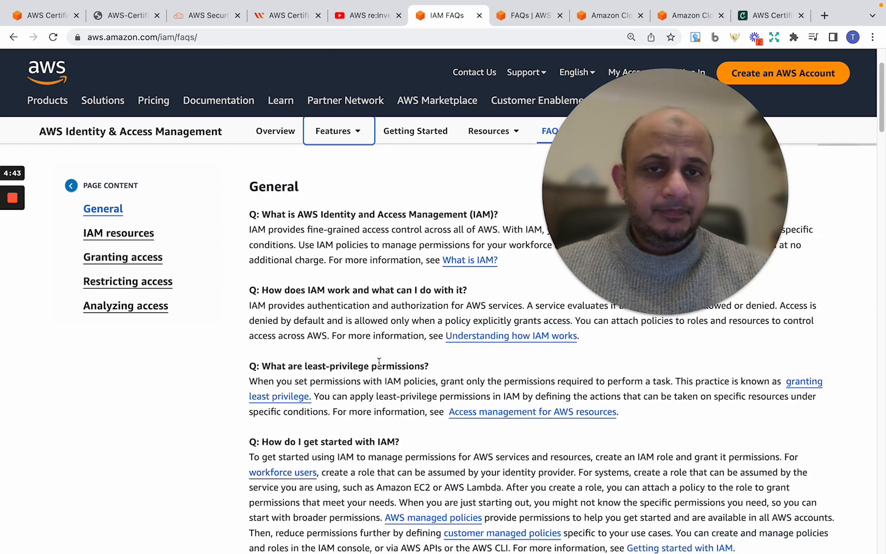
pyautogui.click(522, 16)
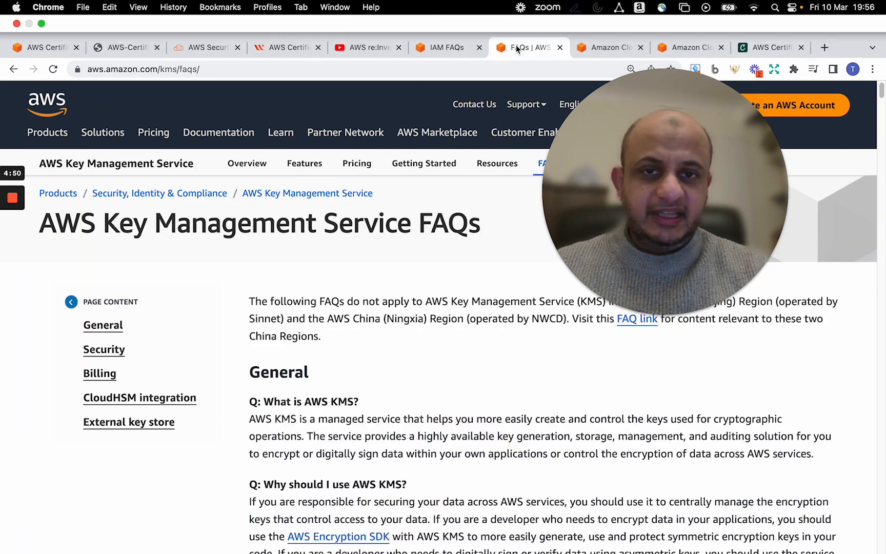
pyautogui.scroll(-3)
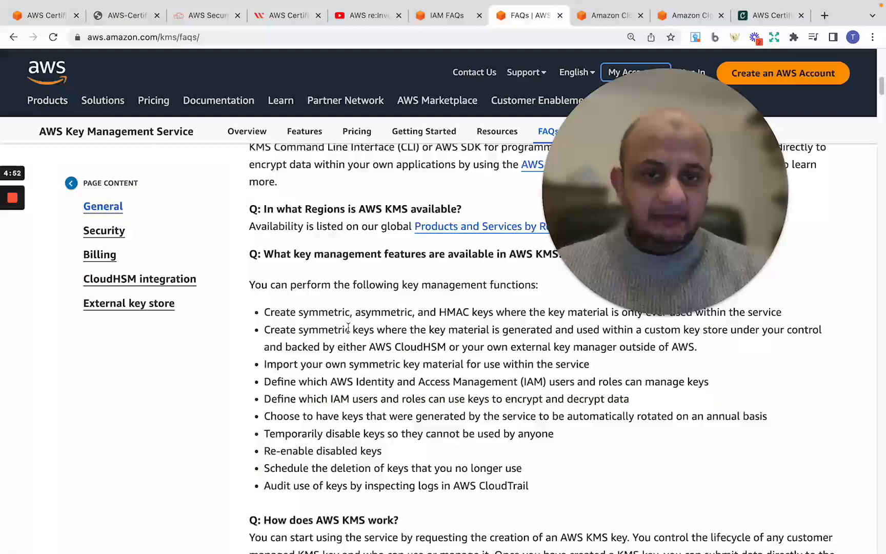
pyautogui.scroll(-3)
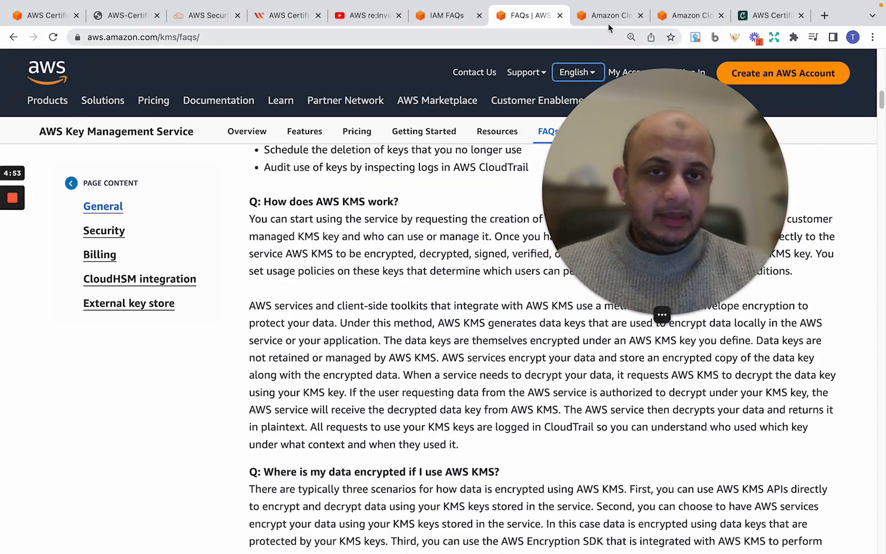
pyautogui.click(607, 16)
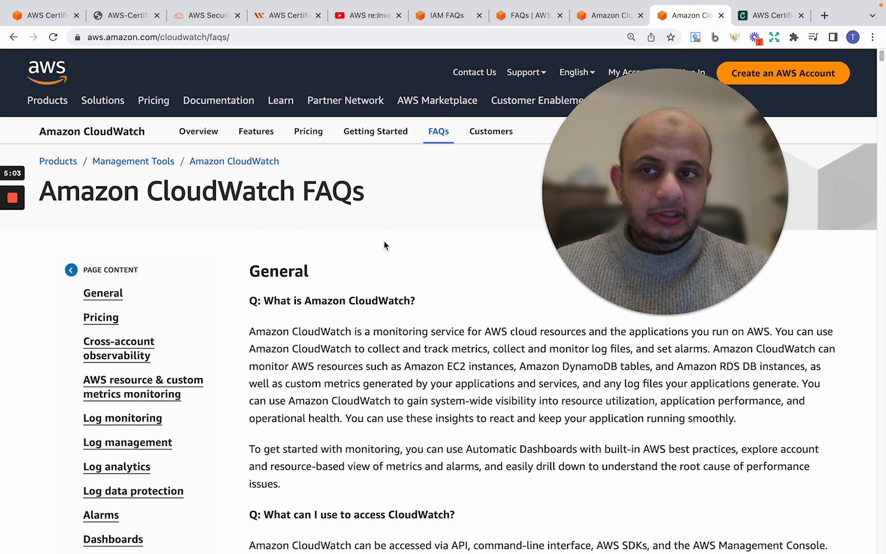
pyautogui.click(44, 15)
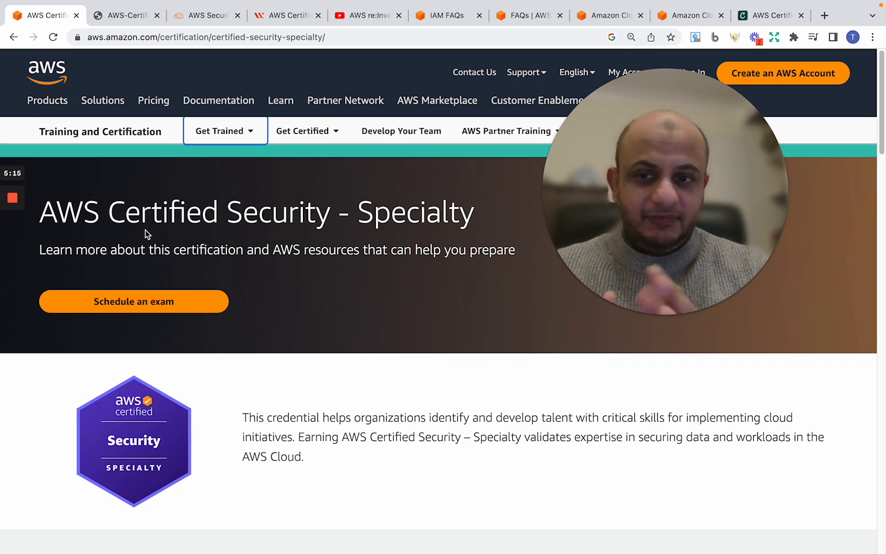
# Cycle through the exam guide, A Cloud Guru, Whizlabs and YouTube tabs, ending on Credly.
pyautogui.click(126, 15)
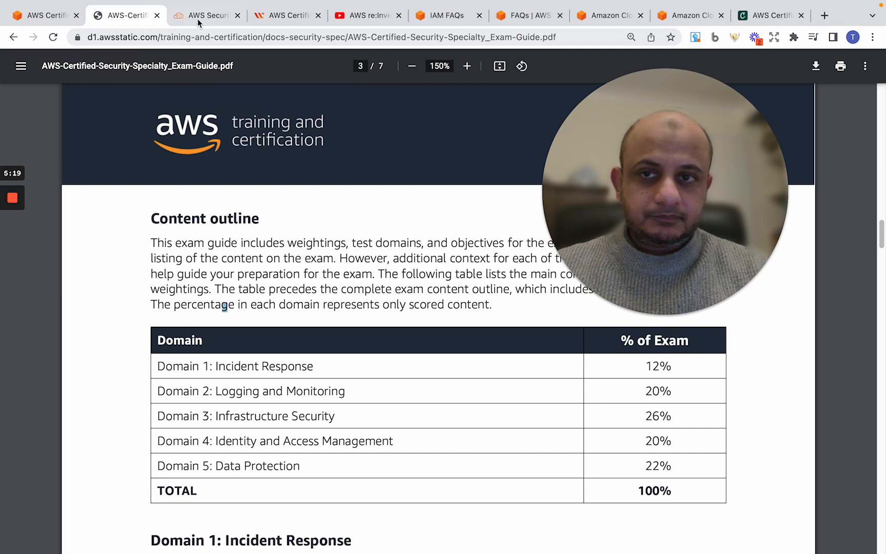
pyautogui.click(205, 16)
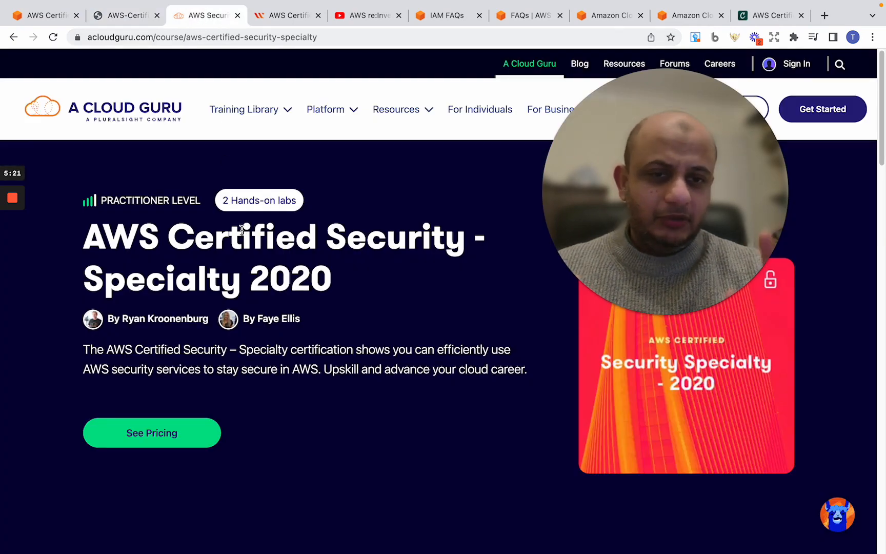
pyautogui.click(286, 16)
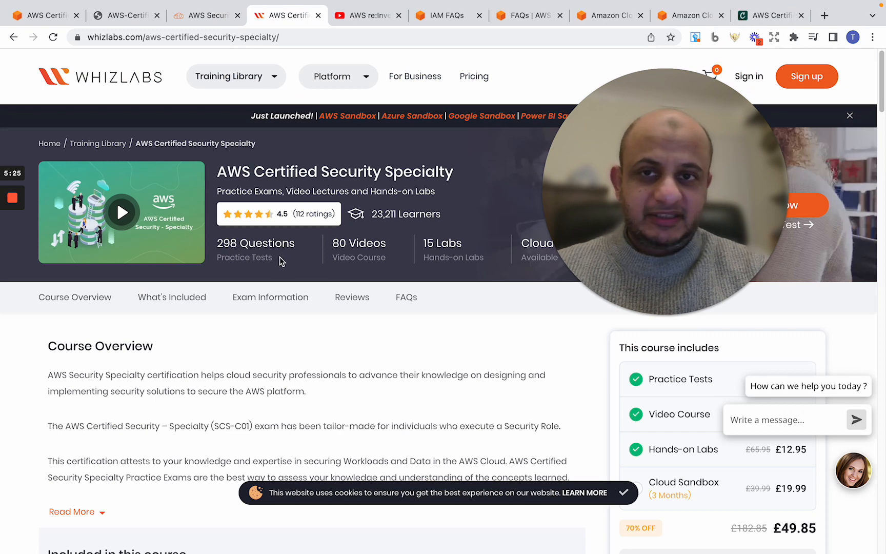
pyautogui.click(366, 15)
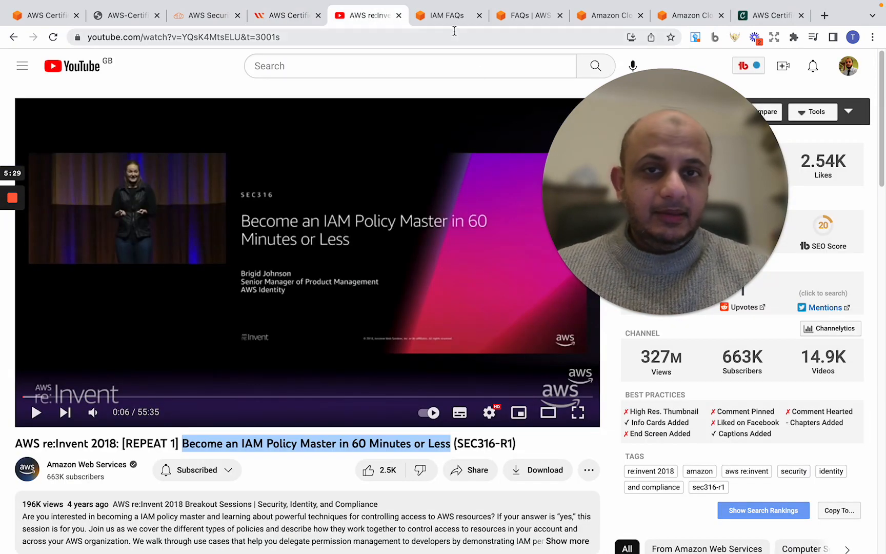
pyautogui.click(181, 37)
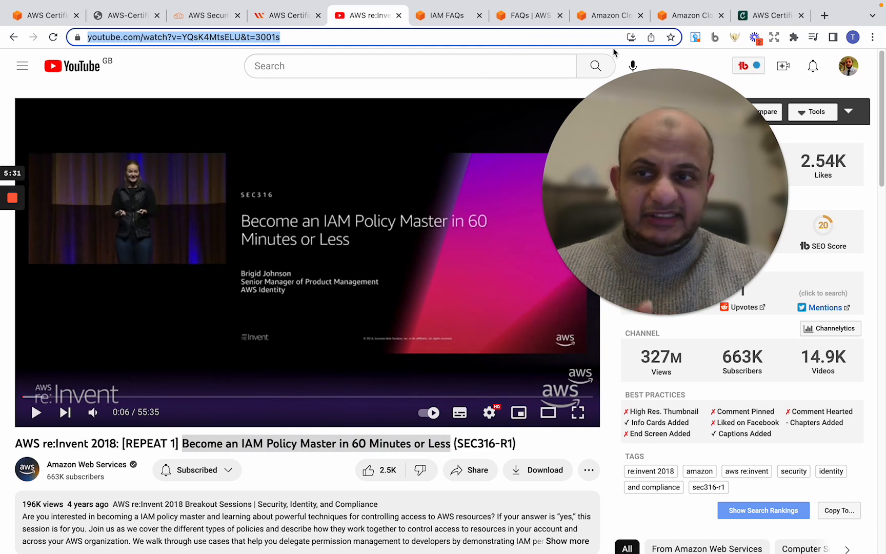
pyautogui.click(770, 15)
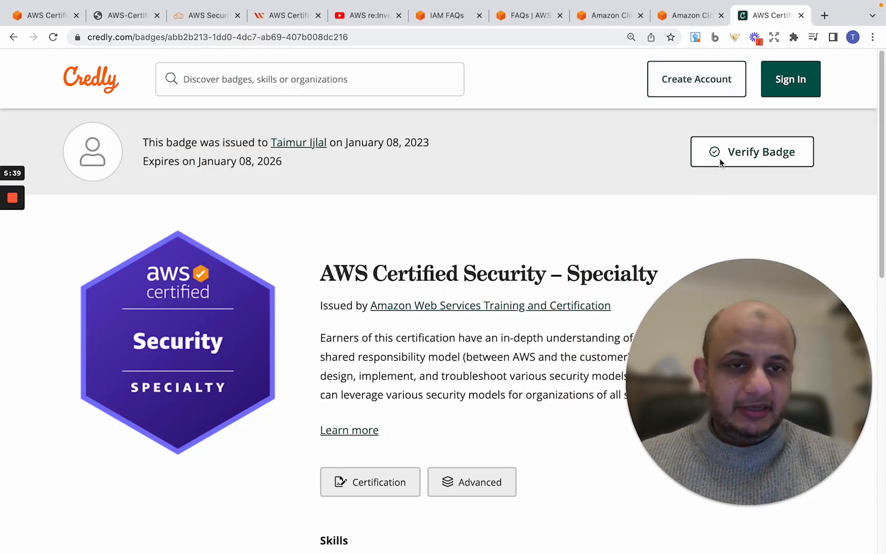
# Verify the badge and highlight 'Issued on January 08, 2023' in the Verification dialog.
pyautogui.click(751, 151)
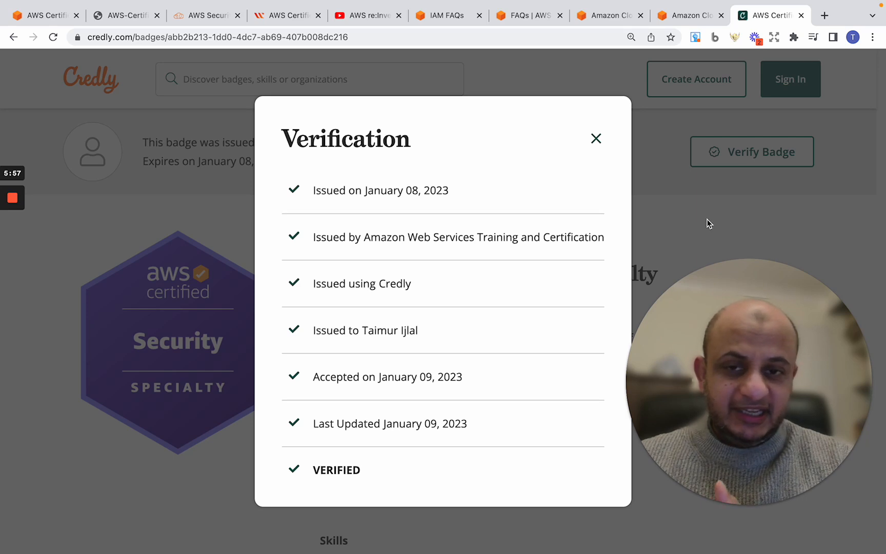
pyautogui.moveTo(443, 185)
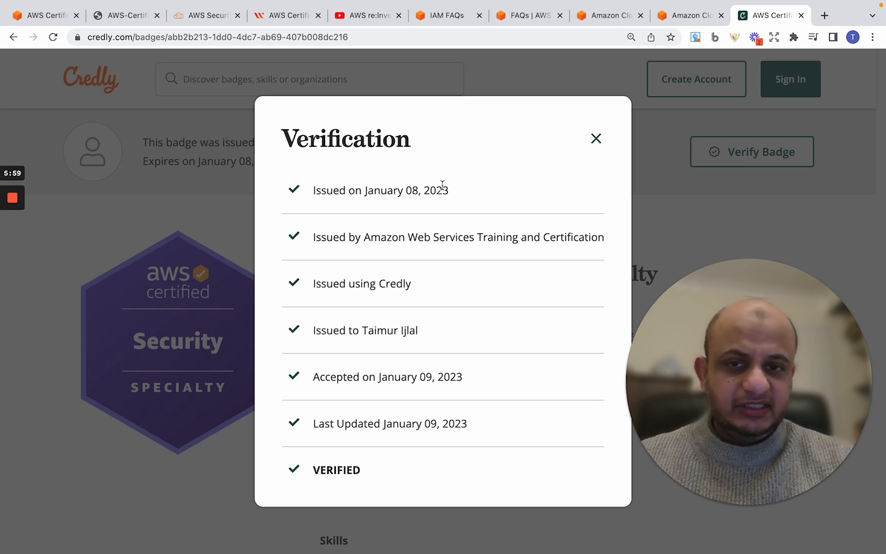
pyautogui.moveTo(312, 189); pyautogui.dragTo(449, 190)
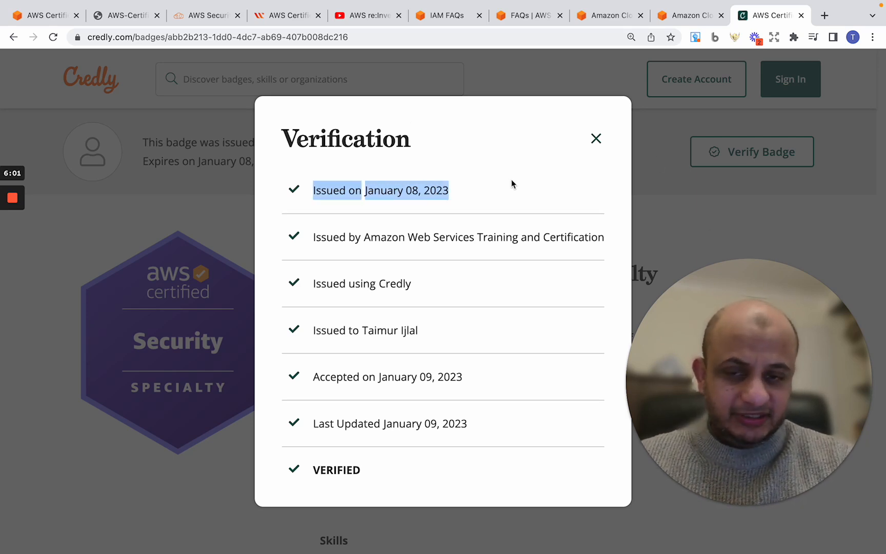